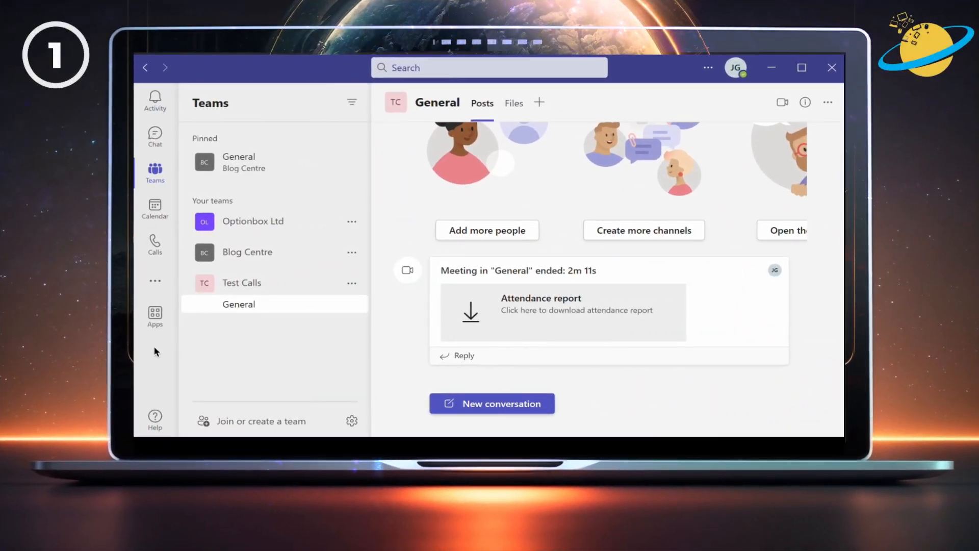
pyautogui.moveTo(154, 206)
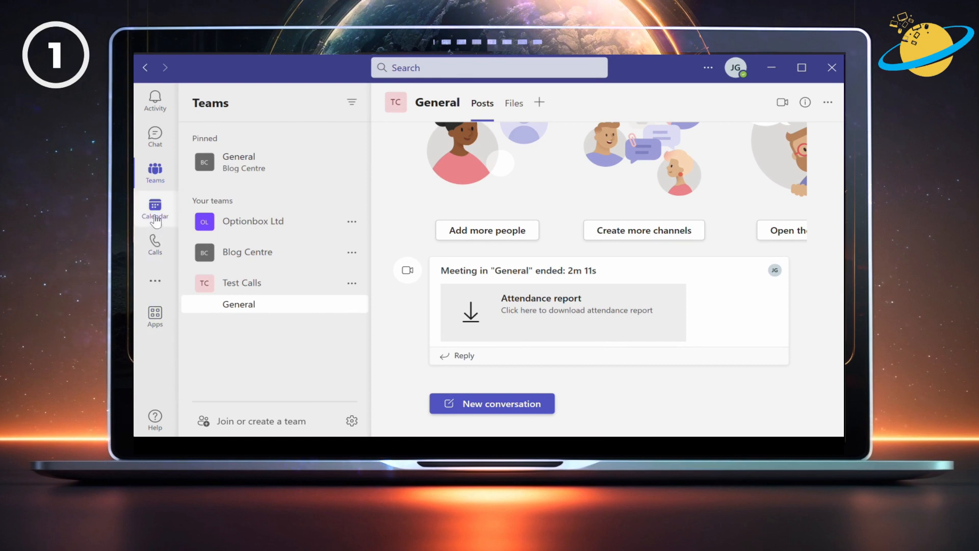
# Show the Test meeting's preview card on June 7 in the Teams calendar.
pyautogui.click(154, 209)
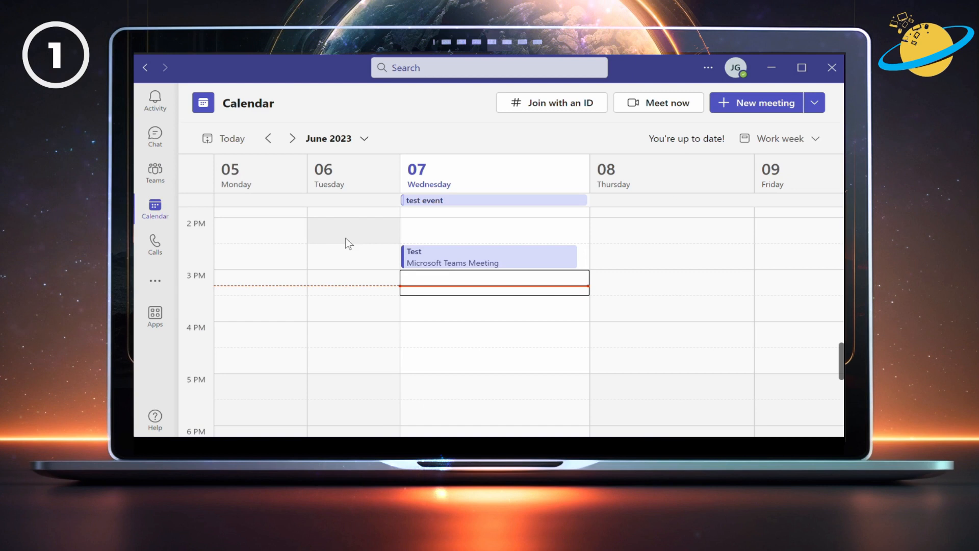
pyautogui.click(489, 257)
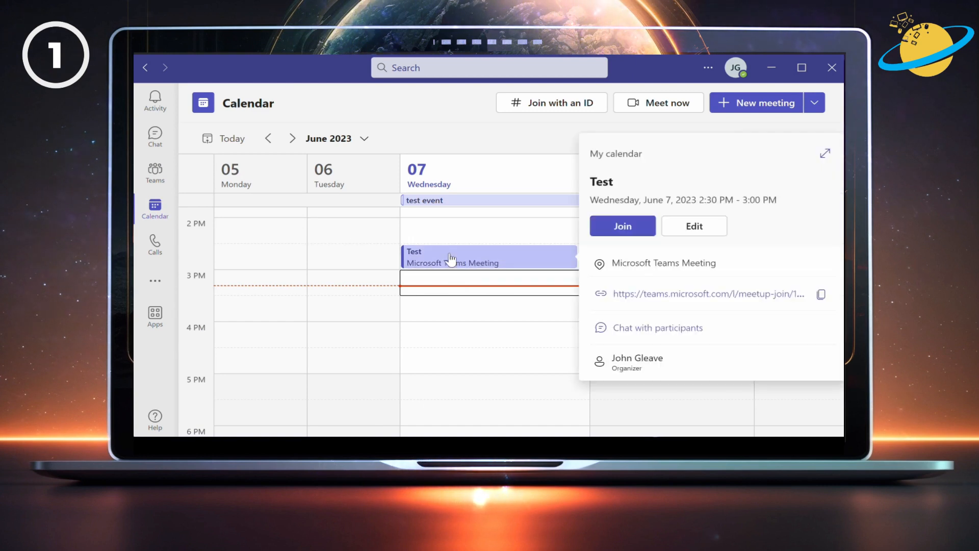
pyautogui.moveTo(577, 235)
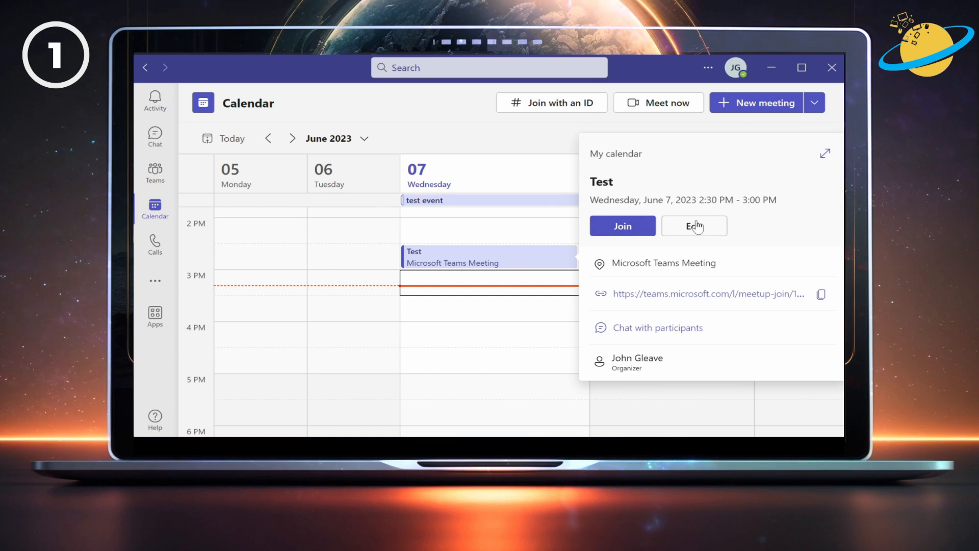
# Reach the Test meeting's Meeting options page from its edit view.
pyautogui.click(694, 225)
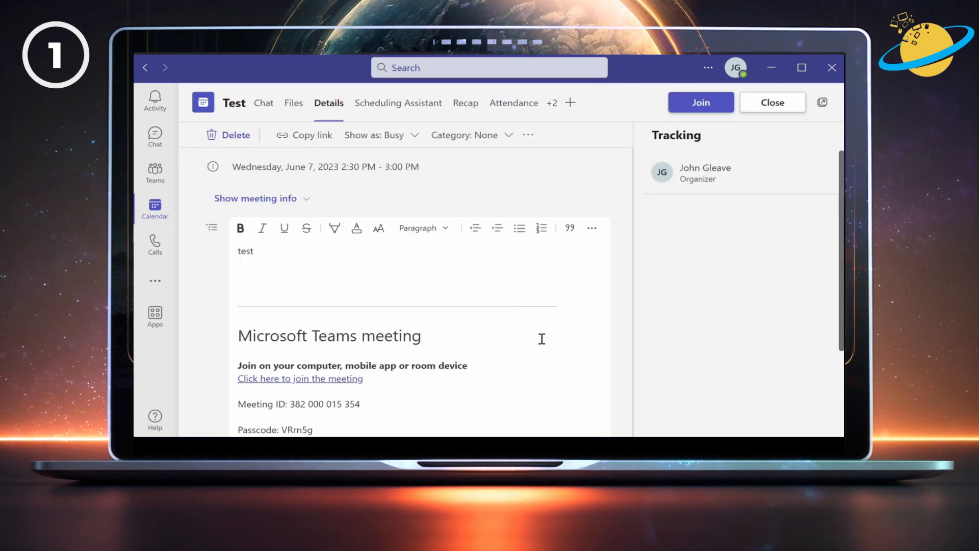
pyautogui.scroll(-3)
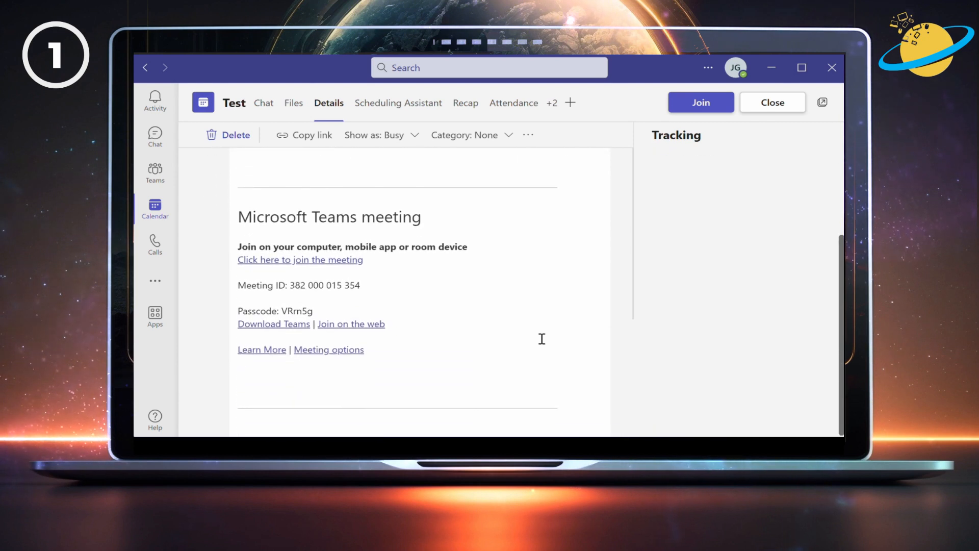
pyautogui.moveTo(344, 349)
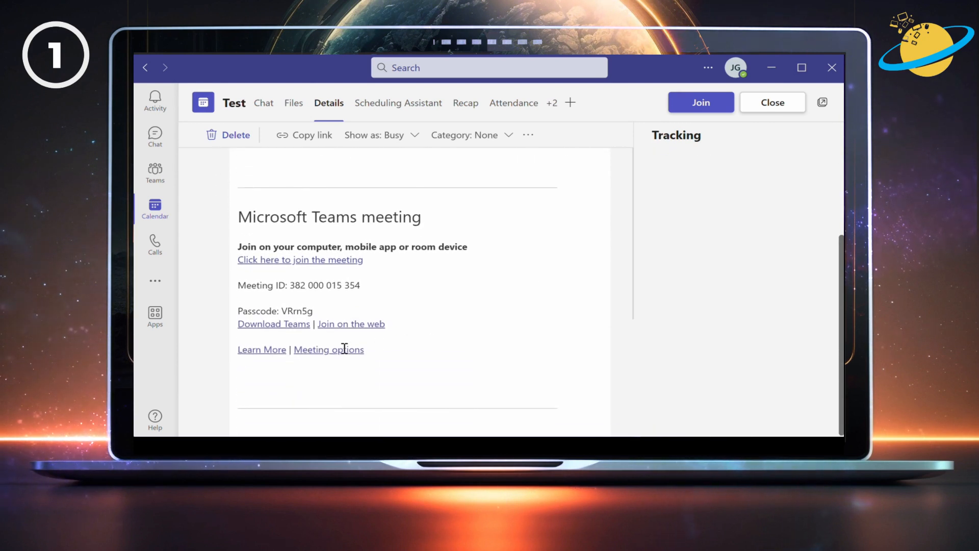
pyautogui.click(329, 348)
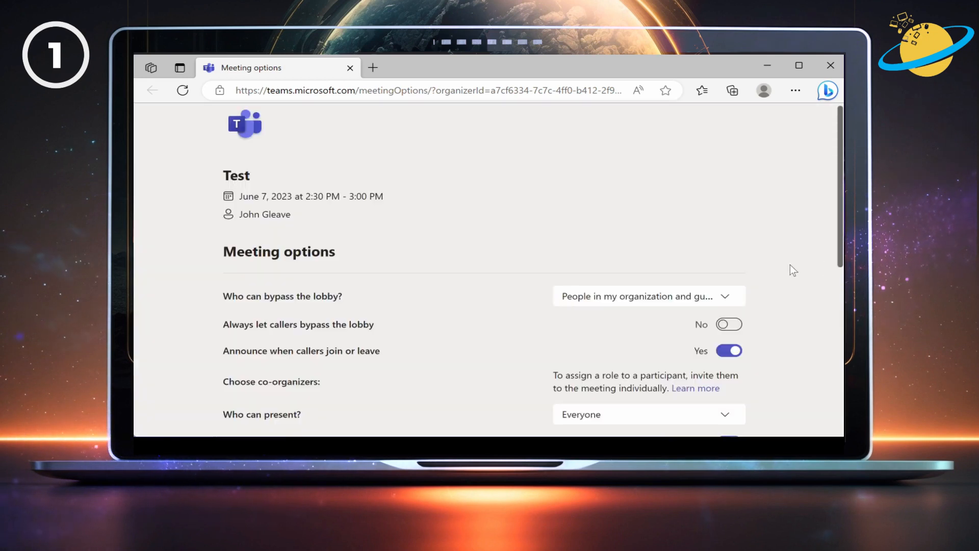
# Switch Record automatically to Yes for the Test meeting and save the options.
pyautogui.scroll(-3)
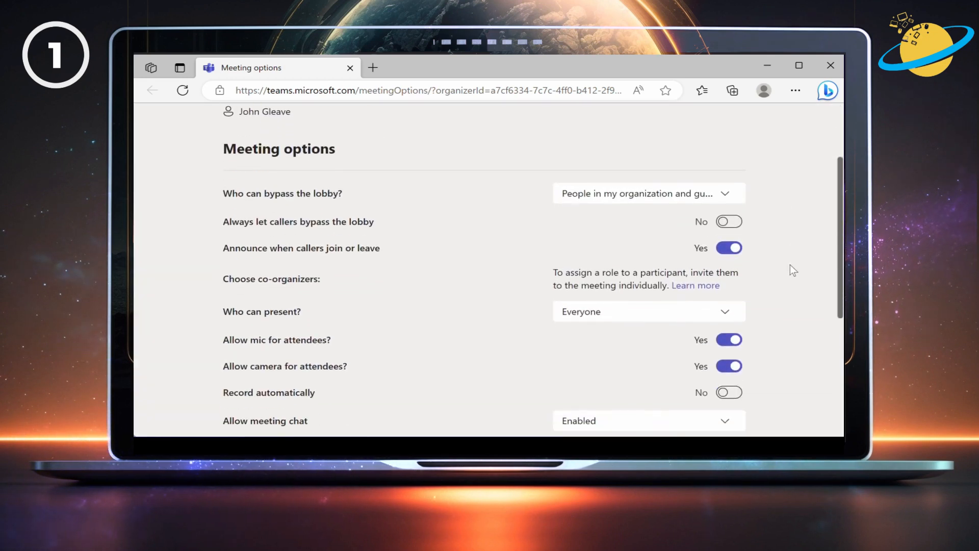
pyautogui.scroll(-3)
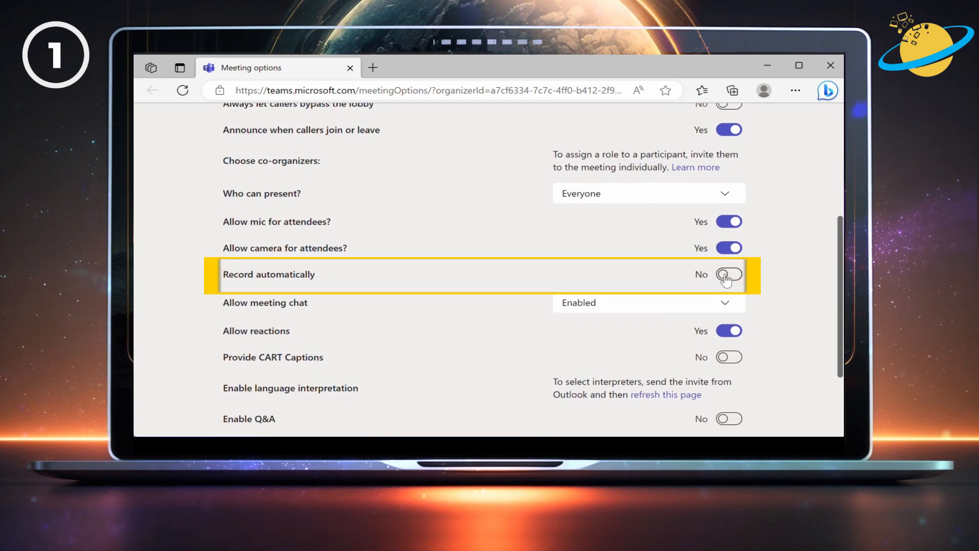
pyautogui.click(727, 274)
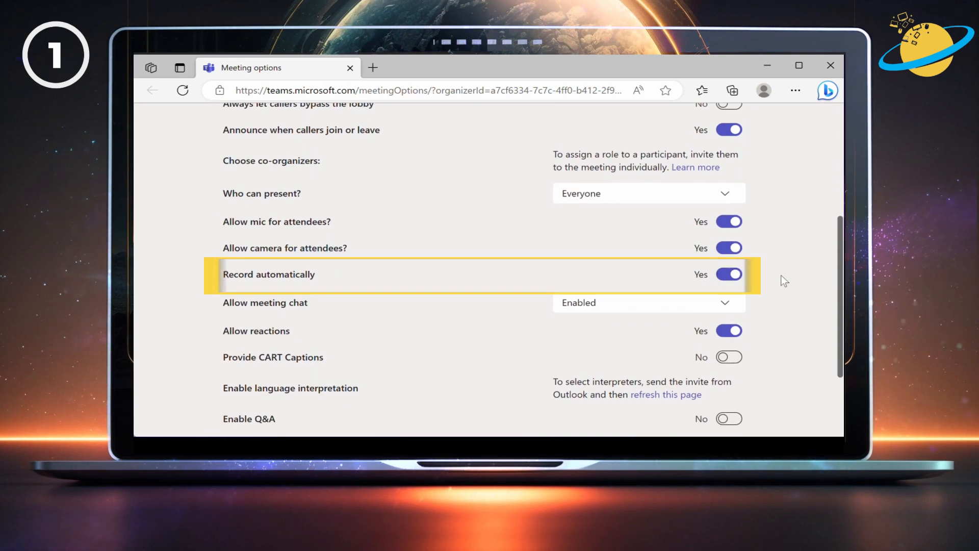
pyautogui.scroll(-3)
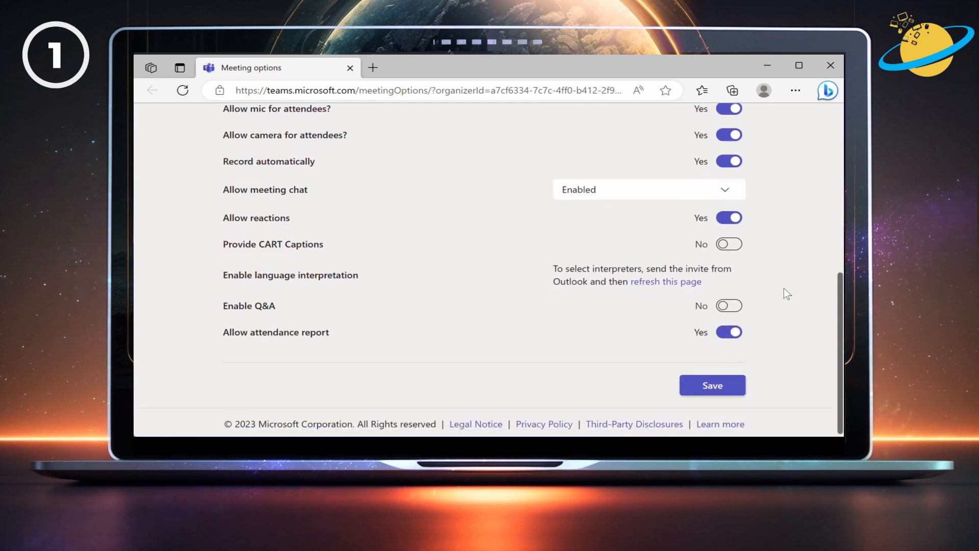
pyautogui.click(712, 385)
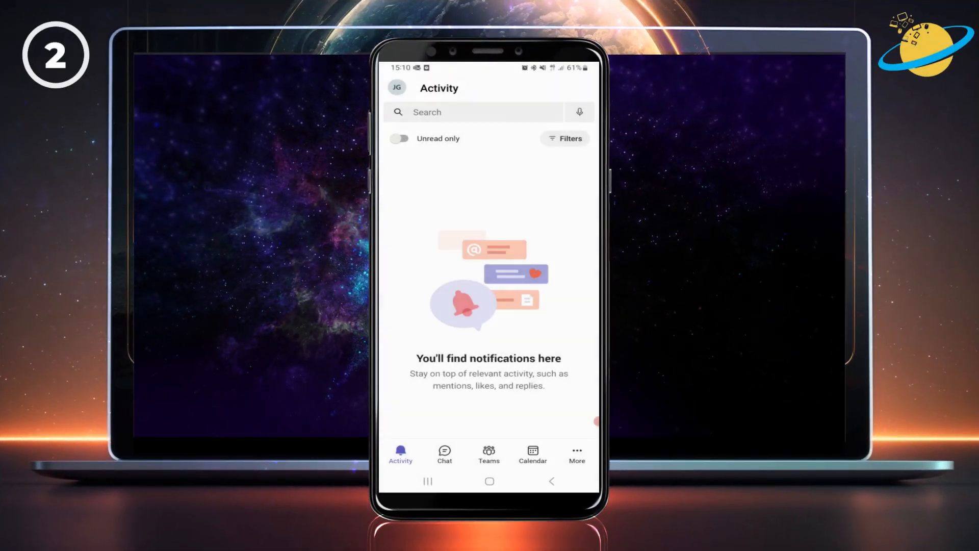
# Reach the Test meeting's Meeting options from the mobile app's calendar.
pyautogui.click(532, 453)
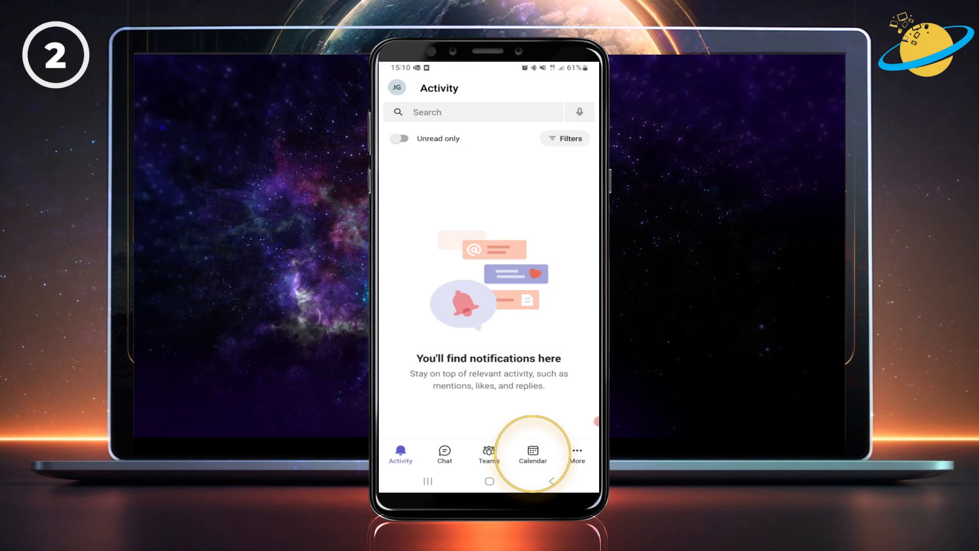
pyautogui.click(532, 453)
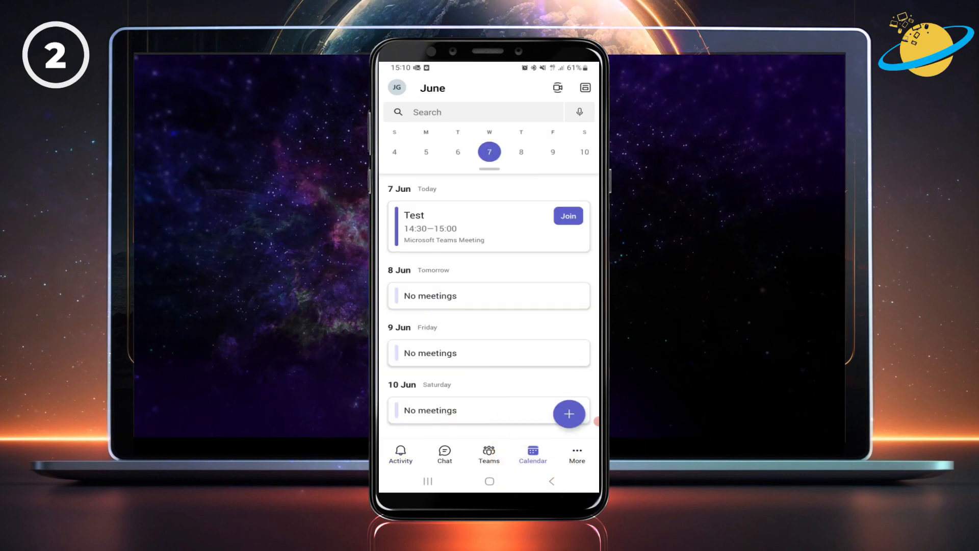
pyautogui.click(443, 226)
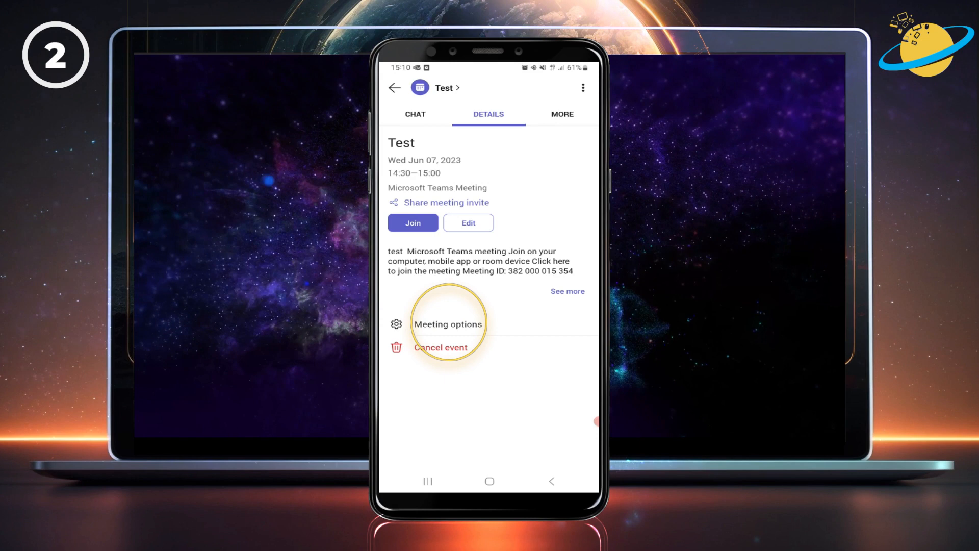
pyautogui.click(446, 324)
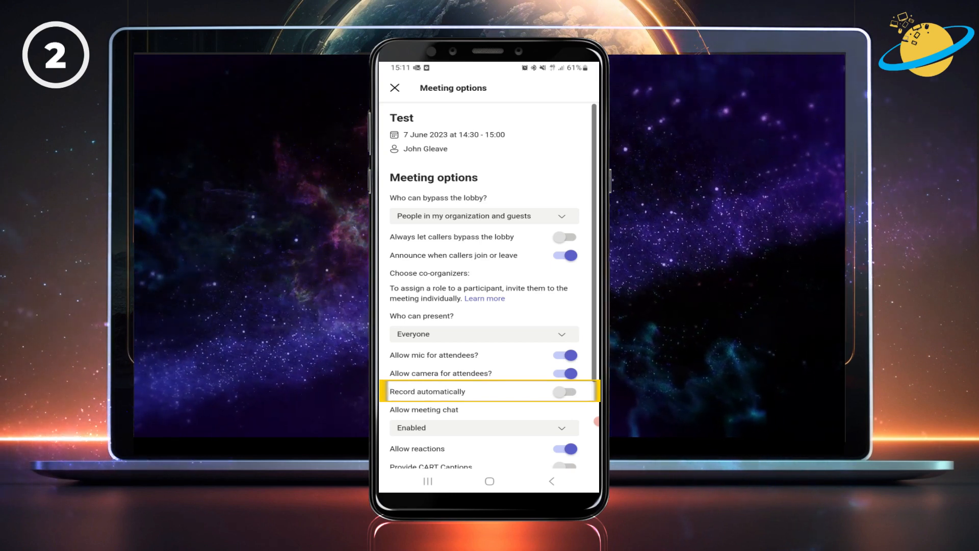
# Switch on Record automatically for the Test meeting on mobile and save.
pyautogui.click(564, 392)
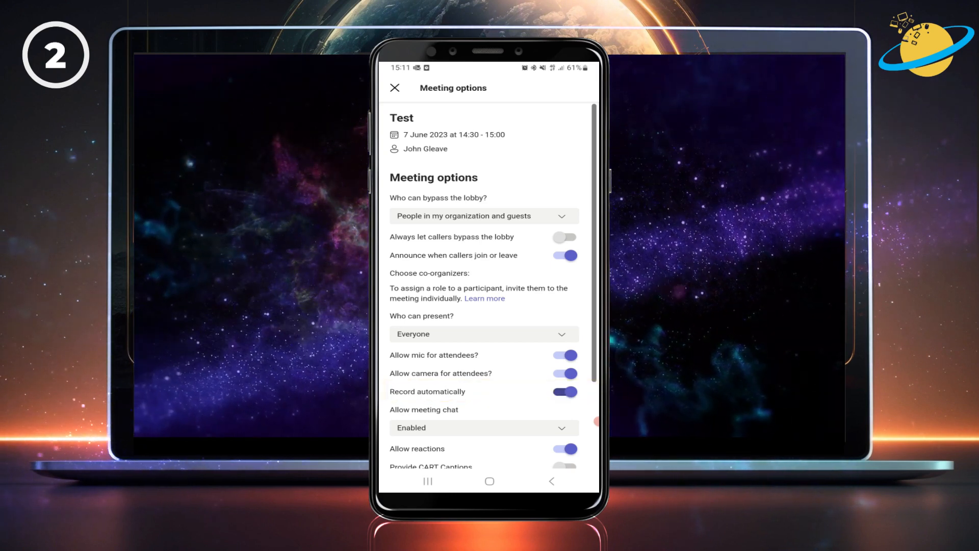
pyautogui.scroll(-3)
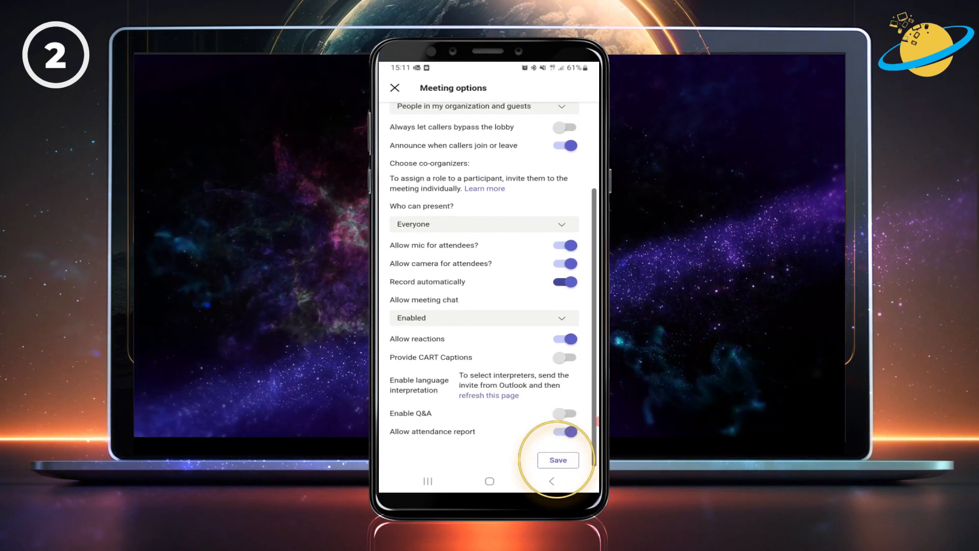
pyautogui.click(558, 460)
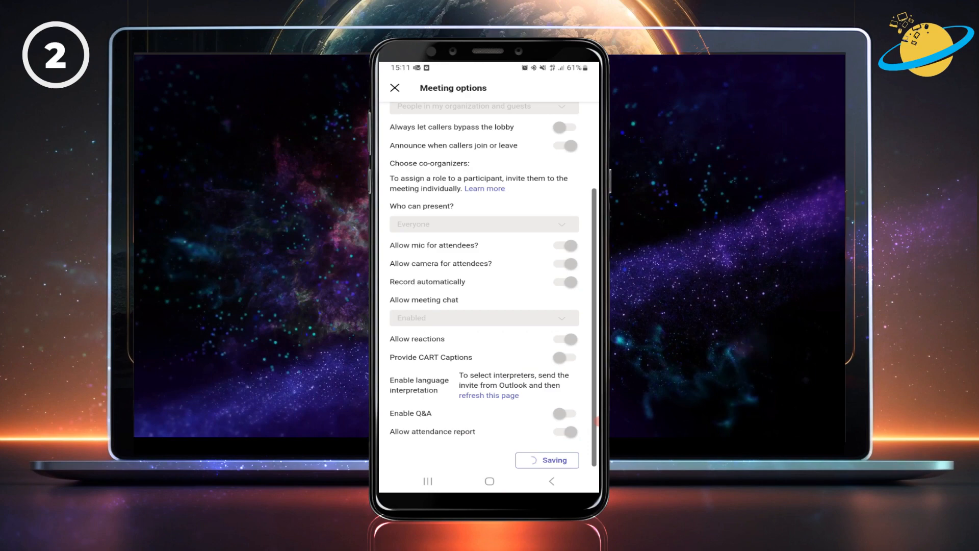